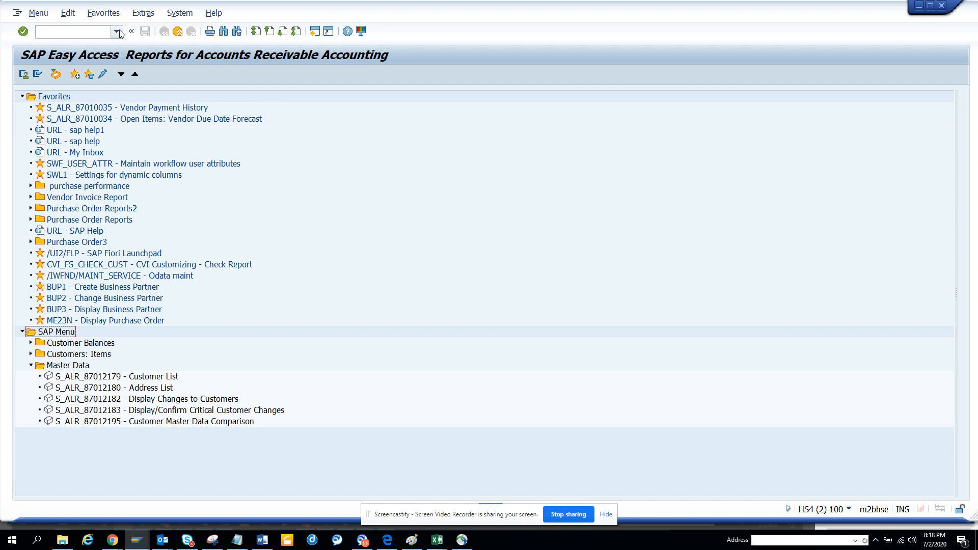
# - Reach Accounts Receivable reports via FIAR, expand Master Data and run the Customer List report
pyautogui.write('fiar')
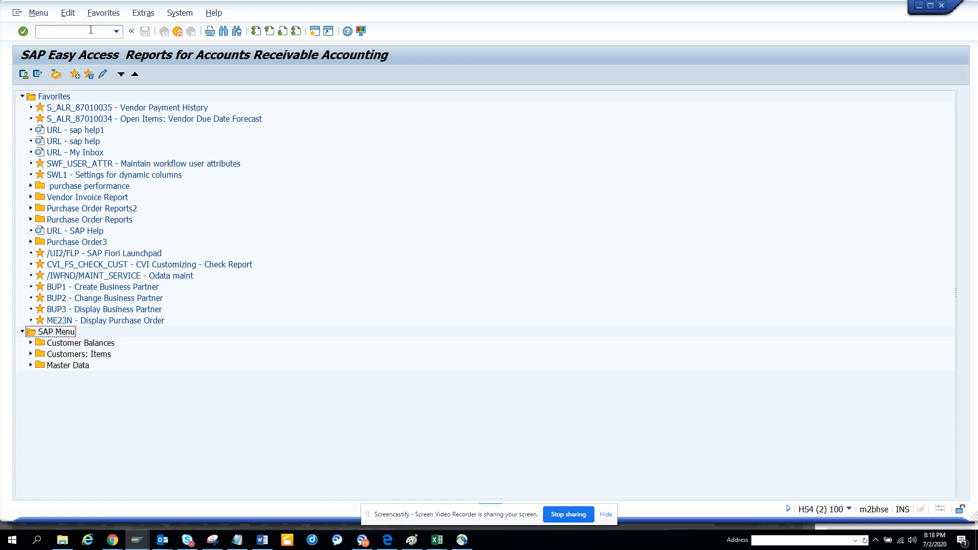
pyautogui.moveTo(31, 361)
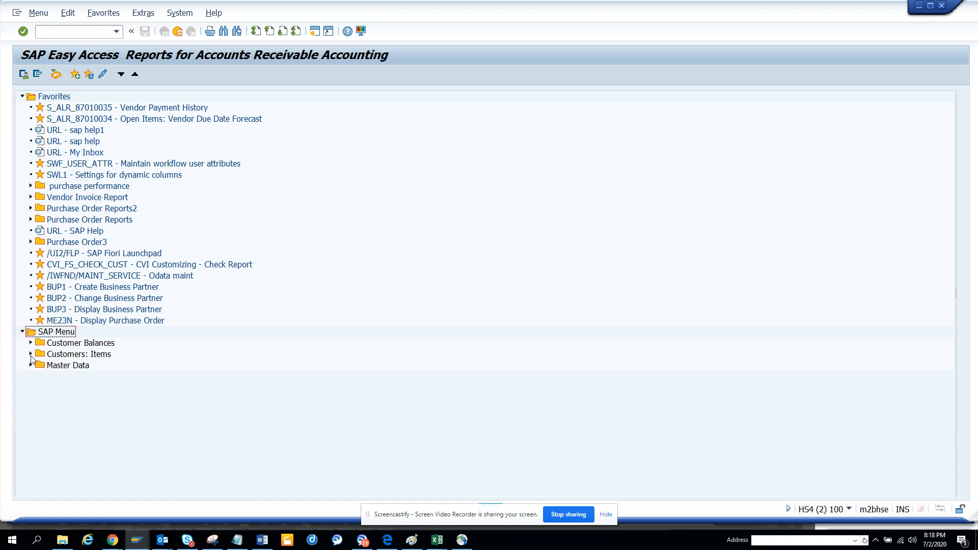
pyautogui.moveTo(28, 367)
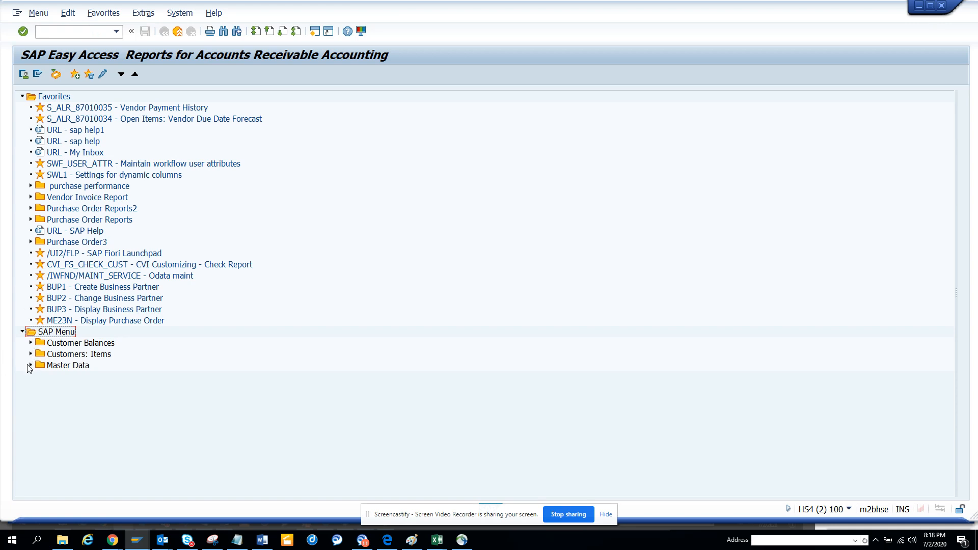
pyautogui.click(30, 365)
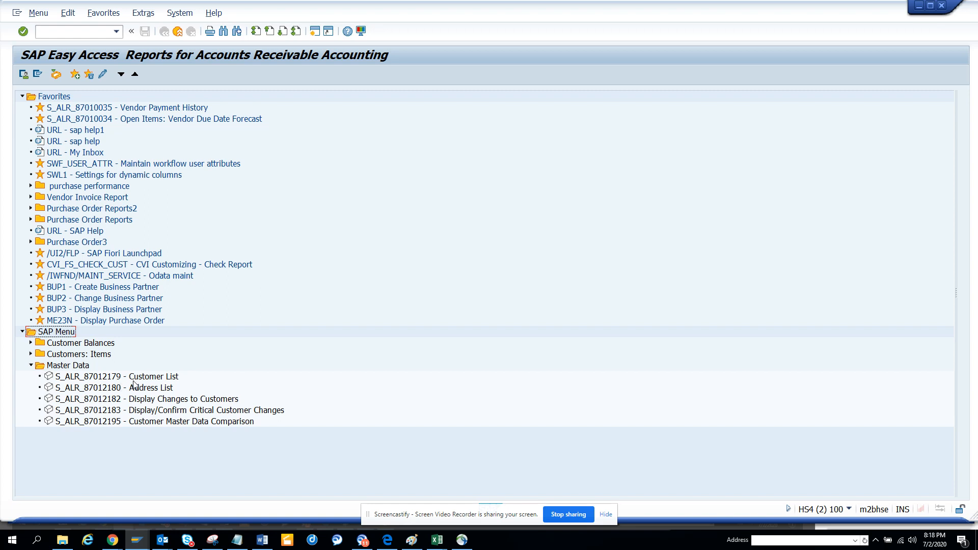
pyautogui.doubleClick(116, 376)
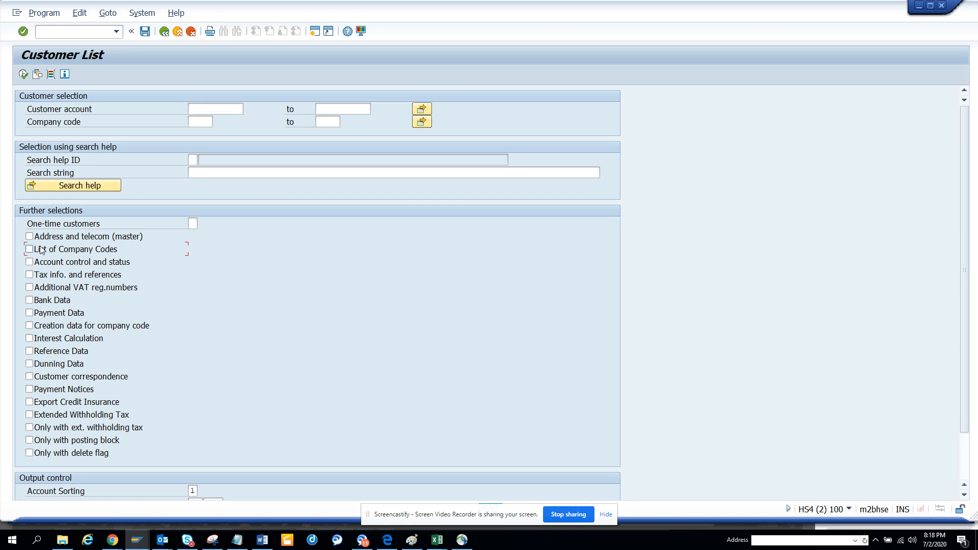
pyautogui.moveTo(49, 302)
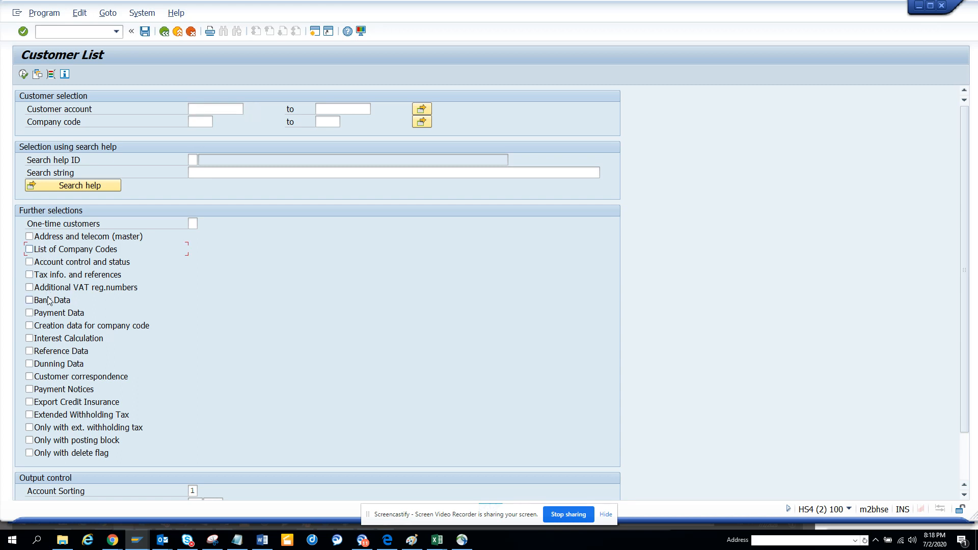
pyautogui.click(29, 300)
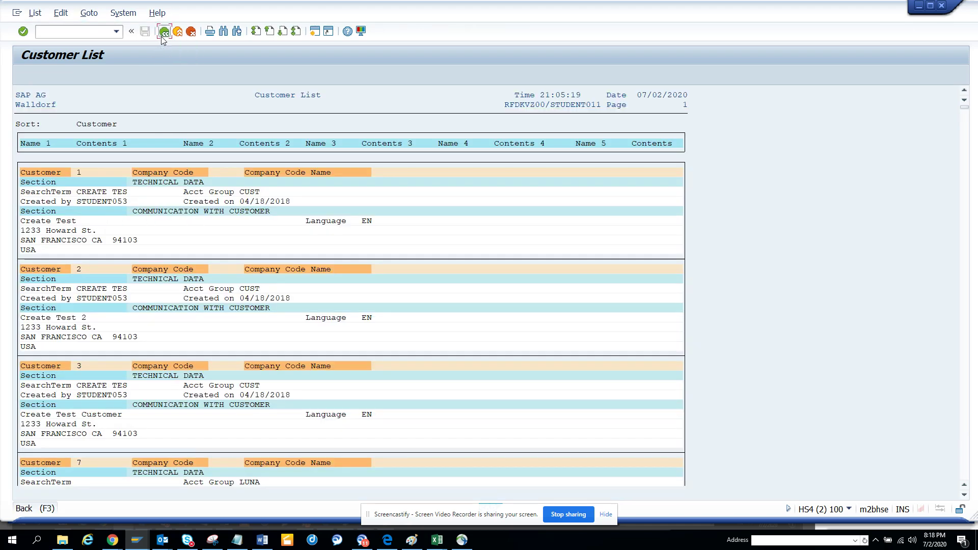
pyautogui.click(164, 32)
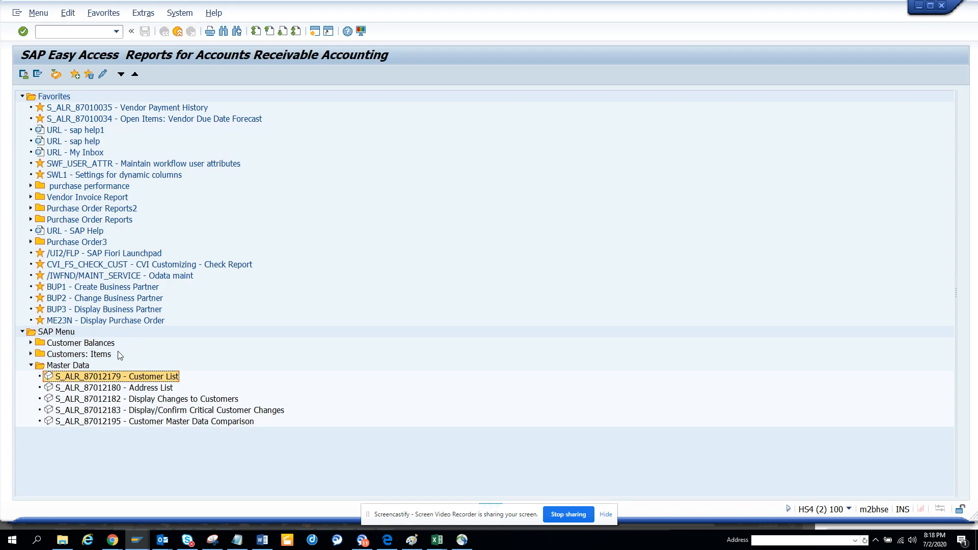
pyautogui.moveTo(170, 405)
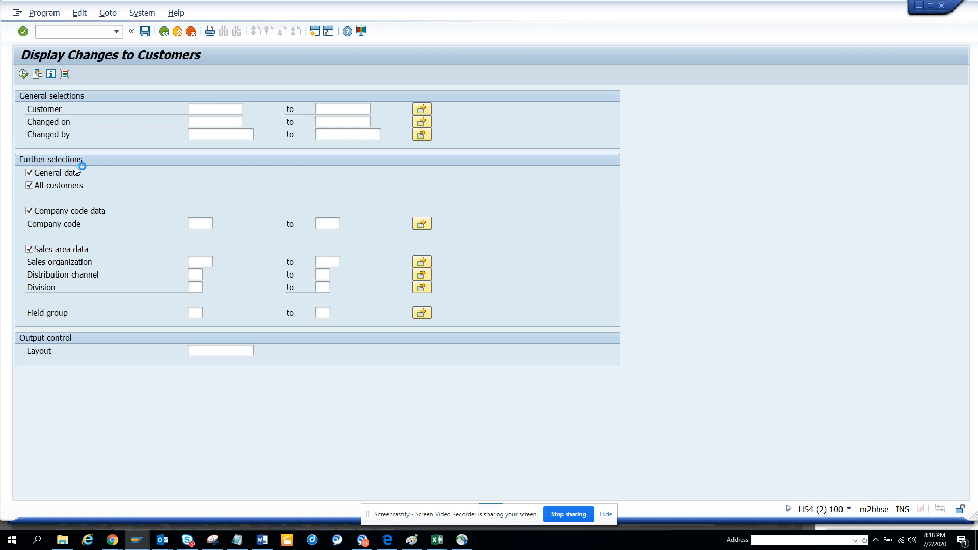
pyautogui.moveTo(106, 123)
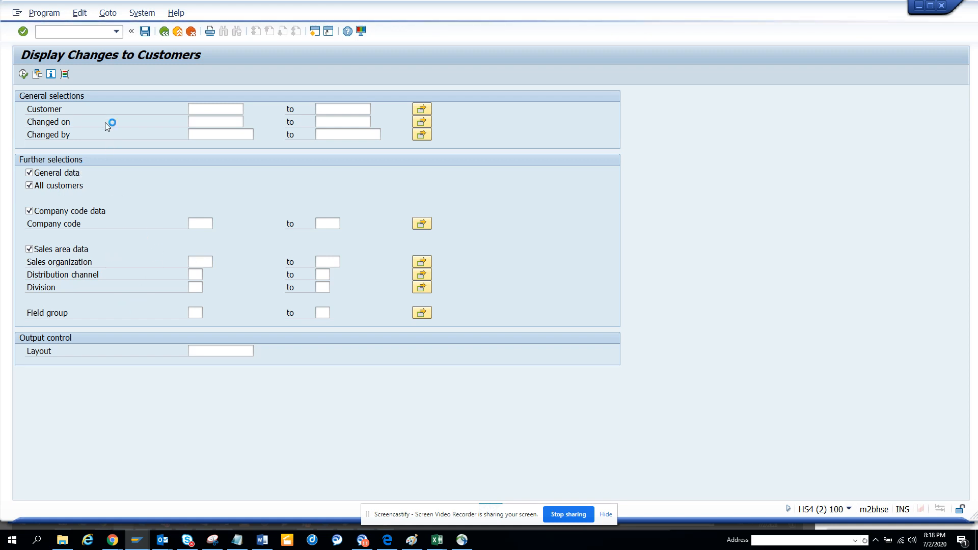
# - Execute the customer change report and scroll to customer 5196's name and address changes
pyautogui.click(17, 12)
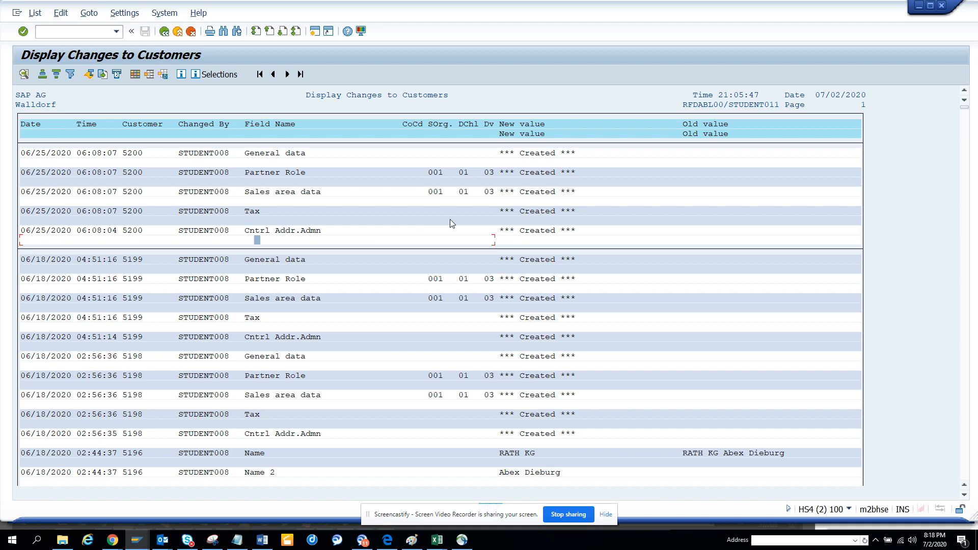
pyautogui.moveTo(282, 162)
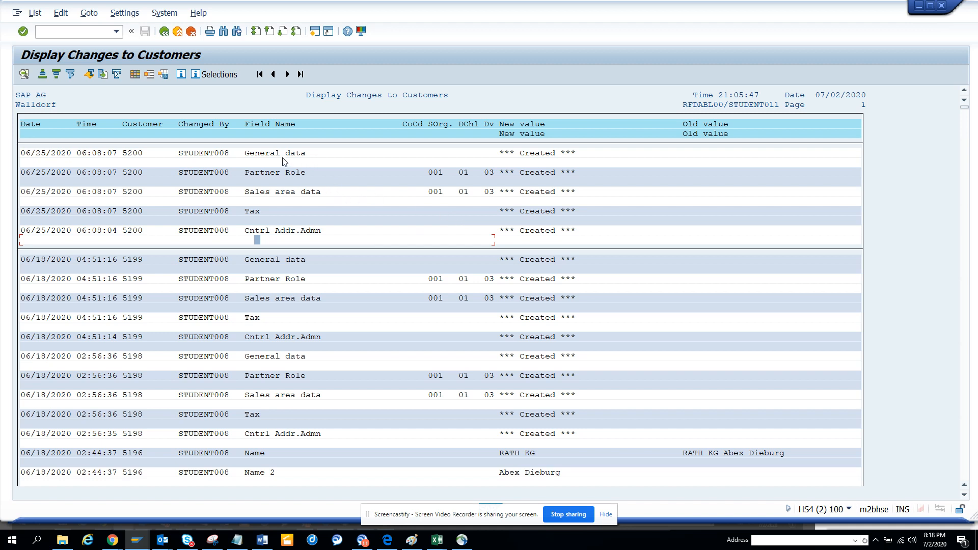
pyautogui.moveTo(432, 220)
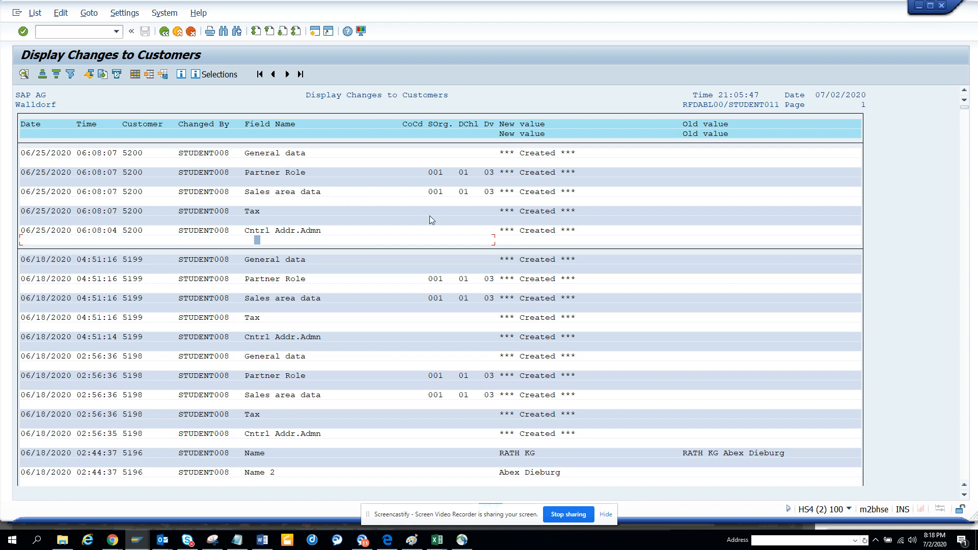
pyautogui.moveTo(659, 252)
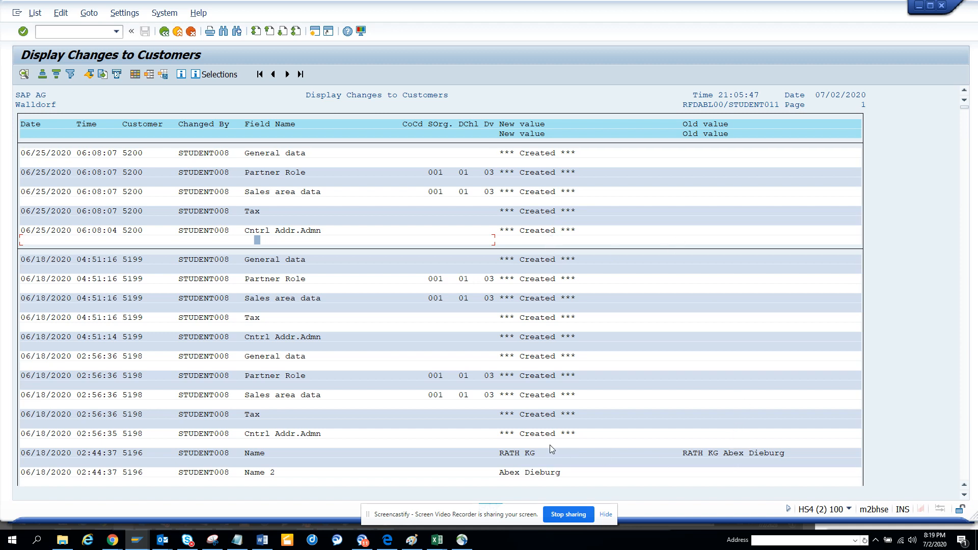
pyautogui.moveTo(769, 432)
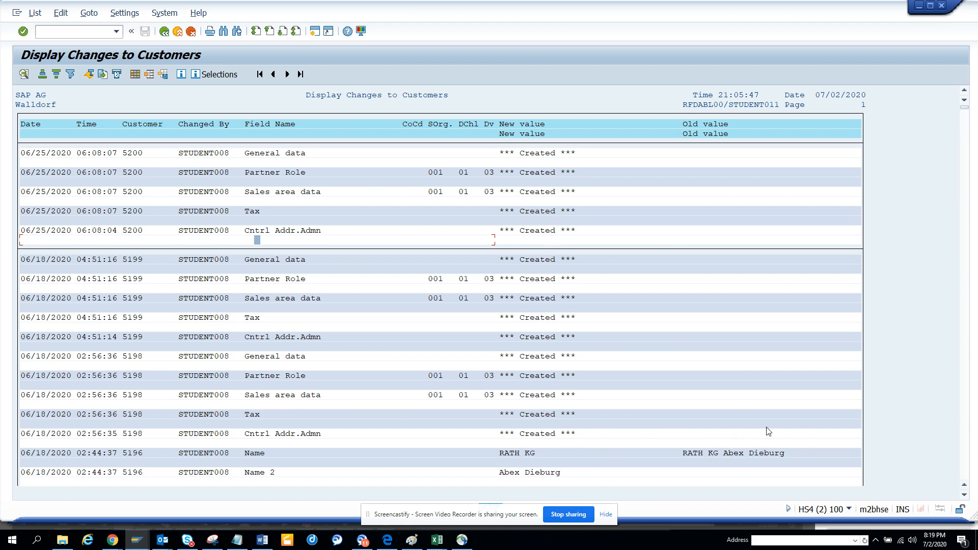
pyautogui.moveTo(708, 277)
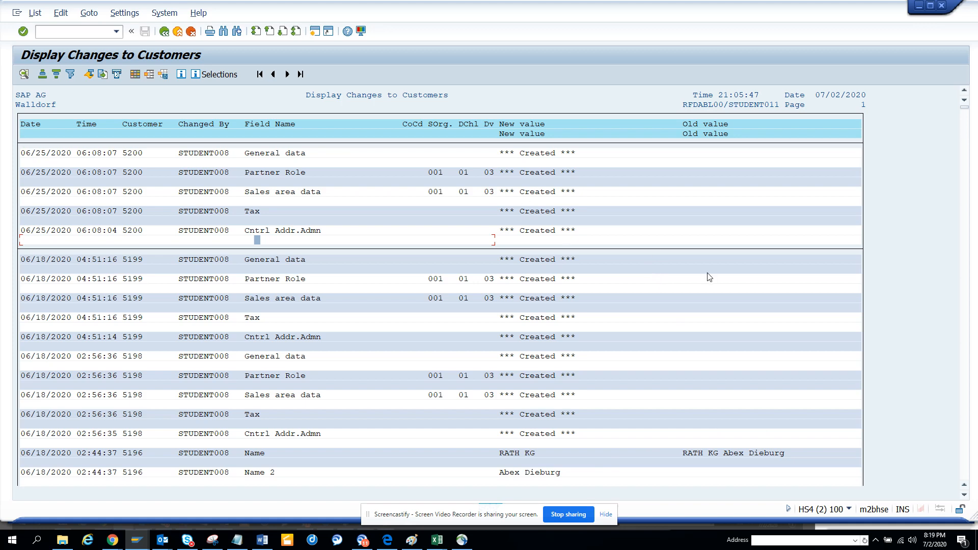
pyautogui.scroll(-3)
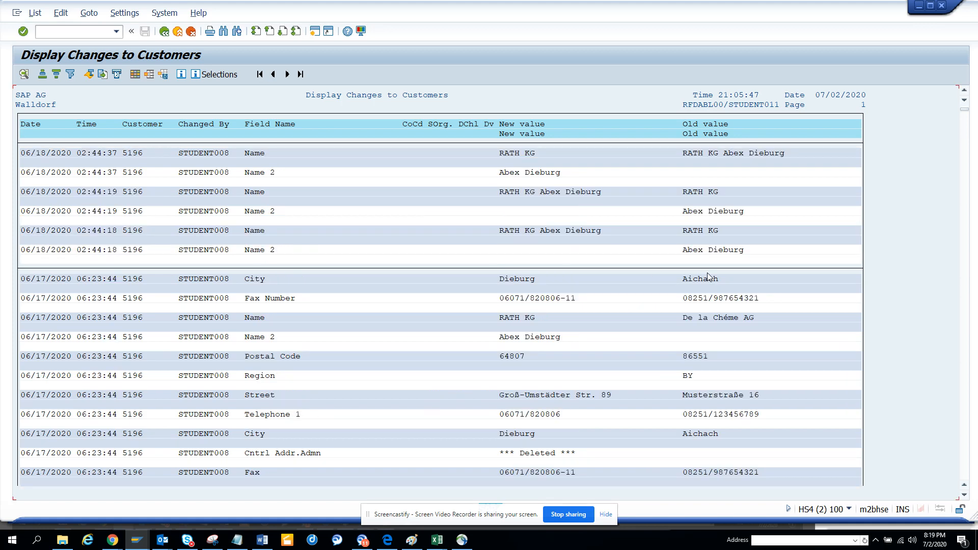
pyautogui.moveTo(550, 314)
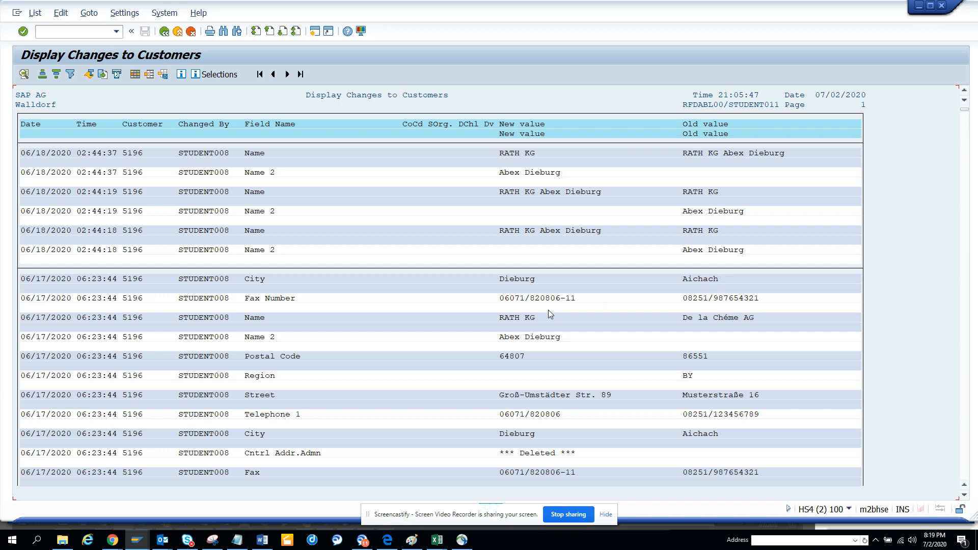
pyautogui.moveTo(164, 32)
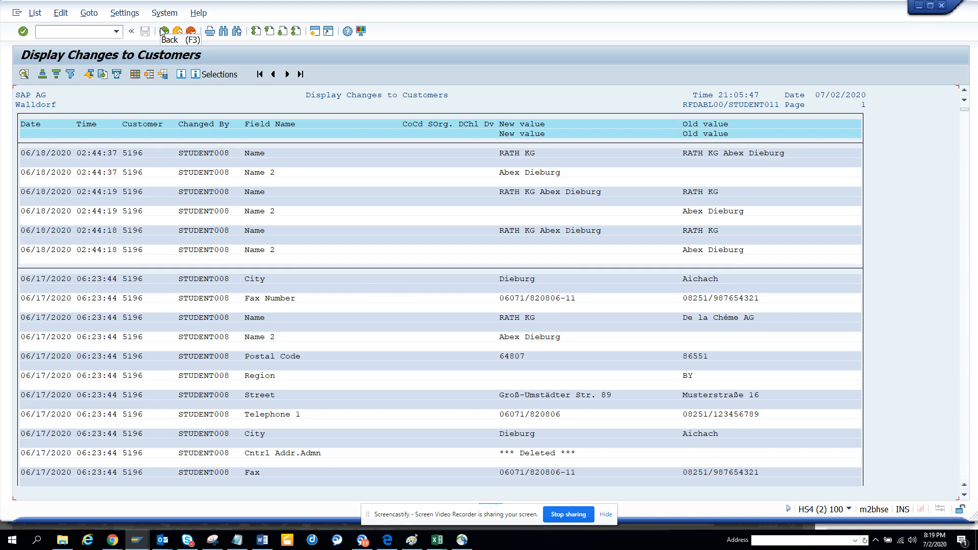
# - Go back from the change log to the Easy Access reports menu
pyautogui.click(163, 31)
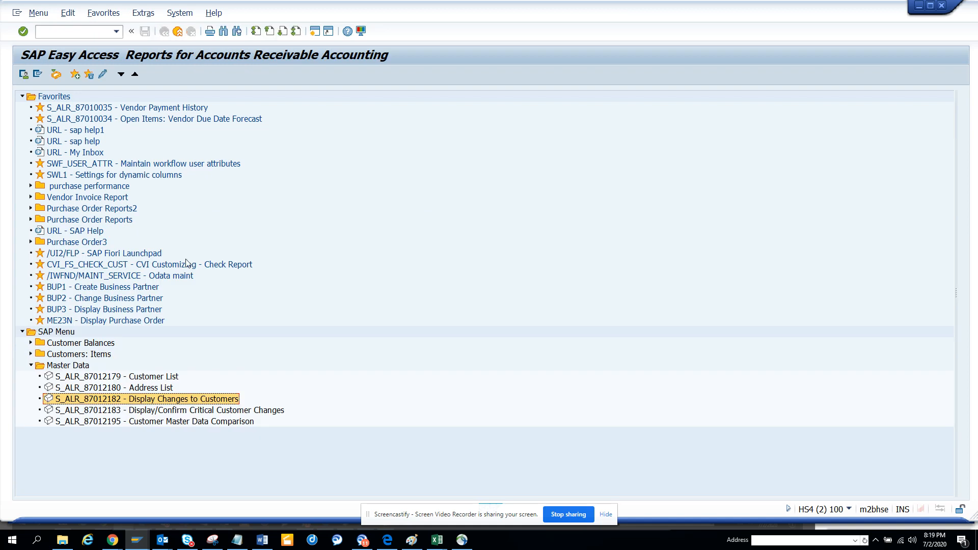
pyautogui.moveTo(195, 329)
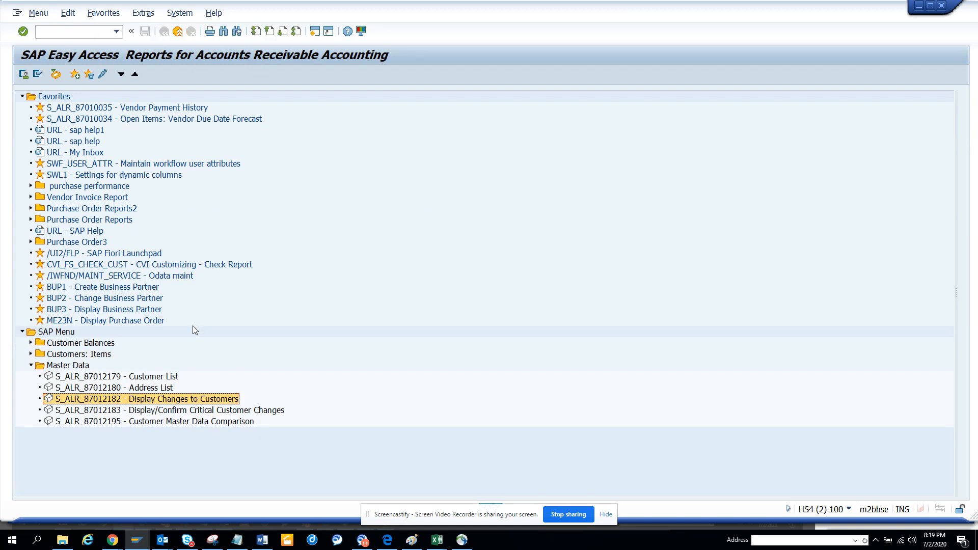
# - Rerun Display Changes to Customers after toggling sales area and all-customers selections
pyautogui.doubleClick(145, 399)
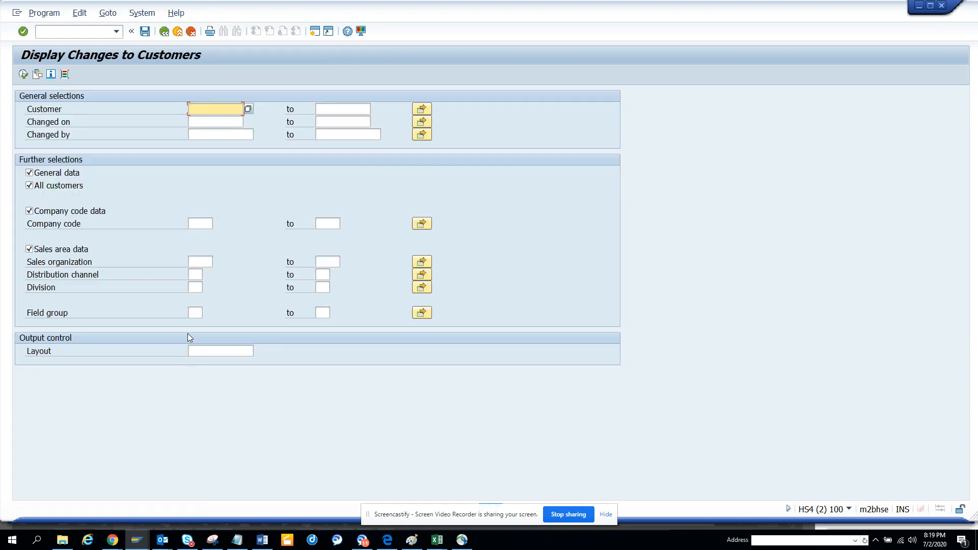
pyautogui.moveTo(115, 243)
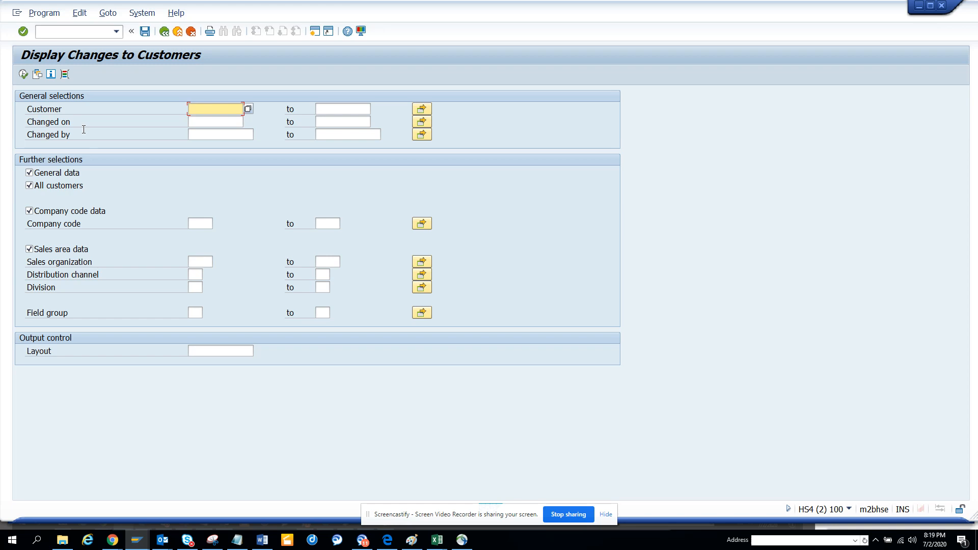
pyautogui.click(29, 249)
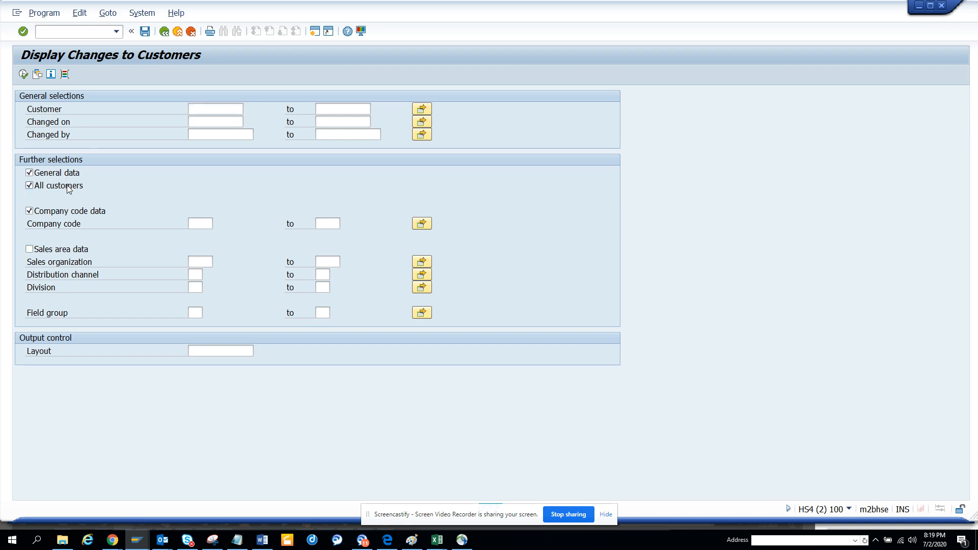
pyautogui.click(28, 173)
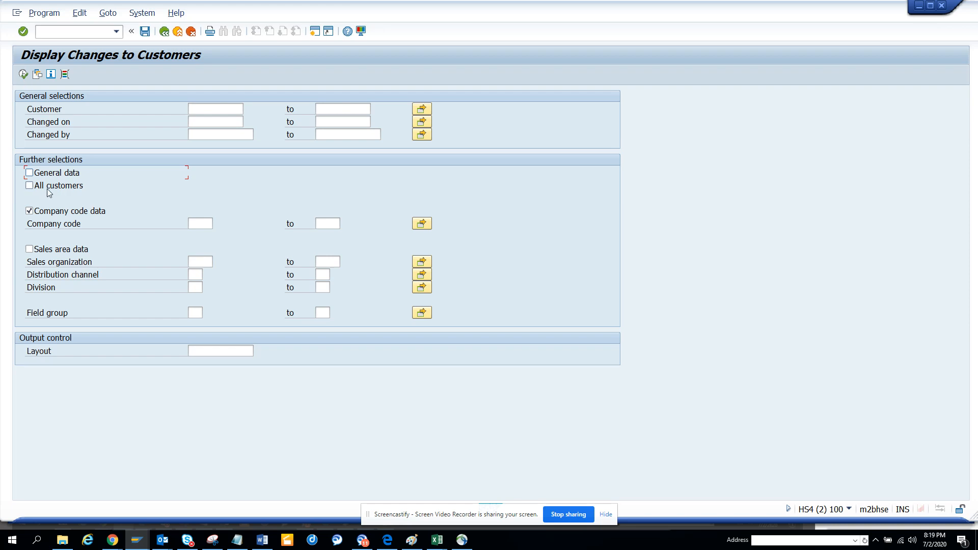
pyautogui.click(29, 185)
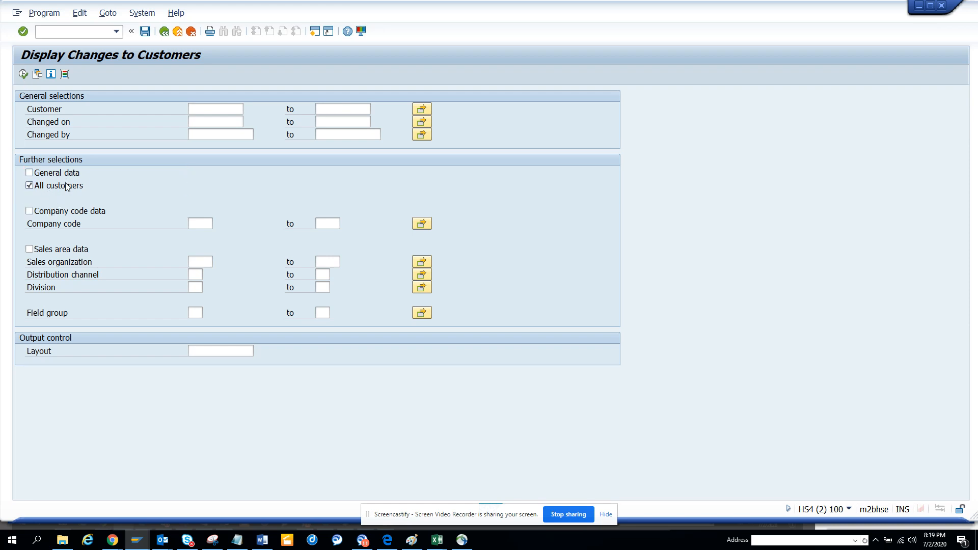
pyautogui.click(29, 186)
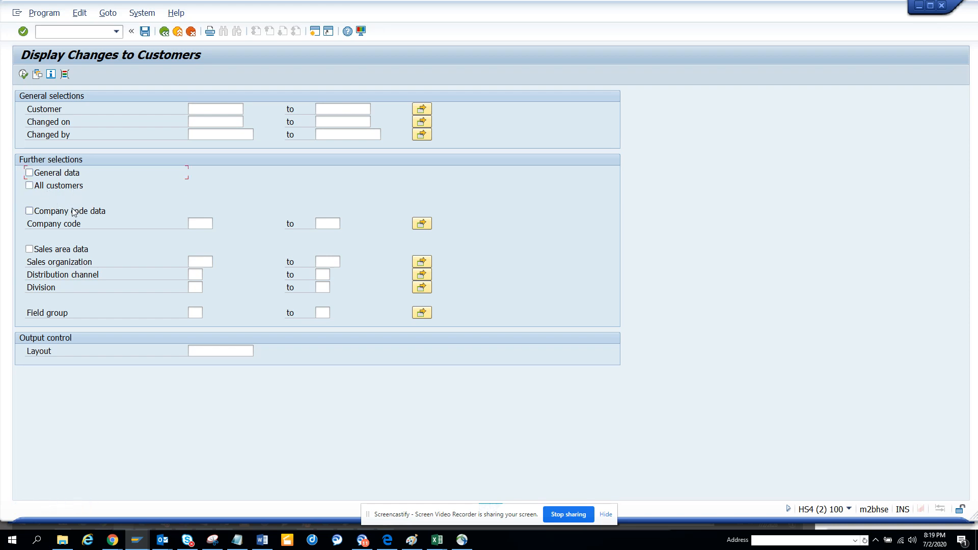
pyautogui.click(28, 210)
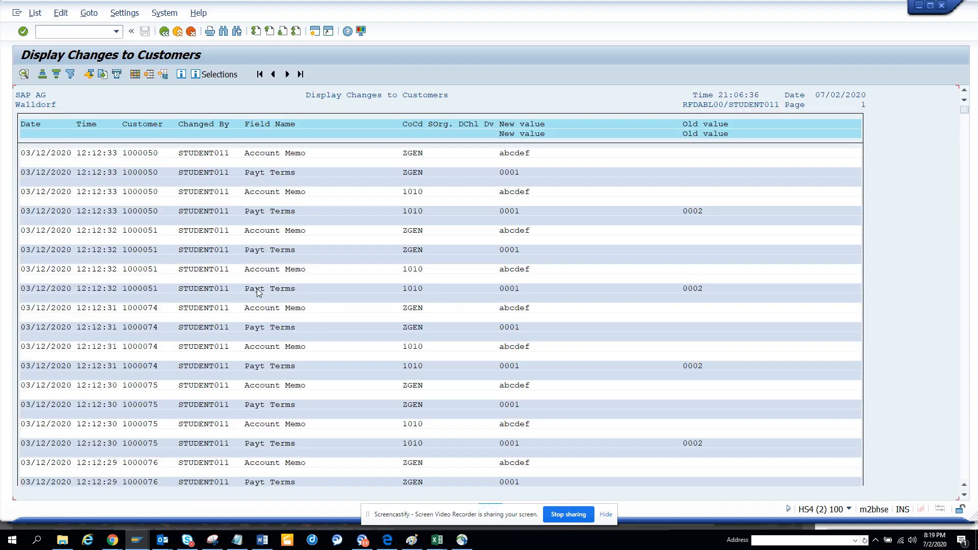
pyautogui.moveTo(529, 293)
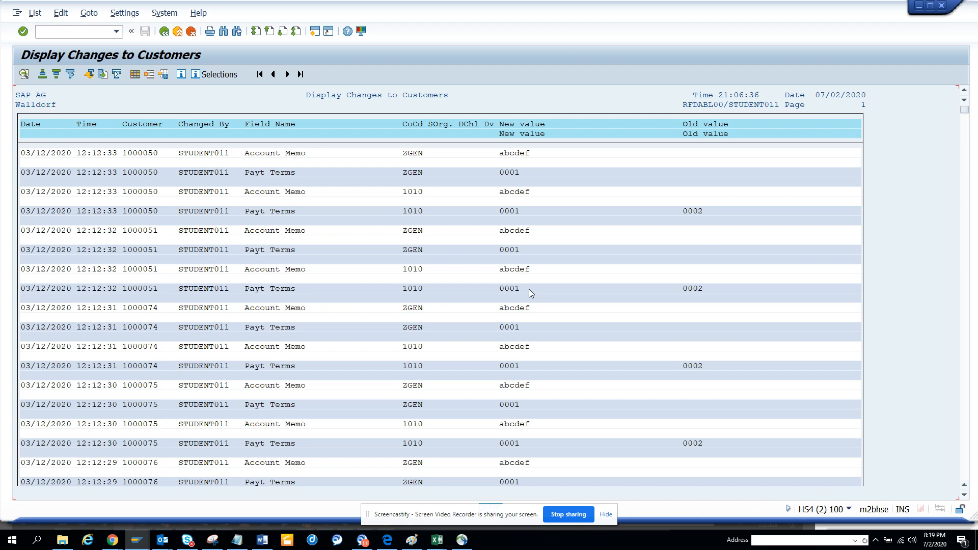
pyautogui.moveTo(959, 369)
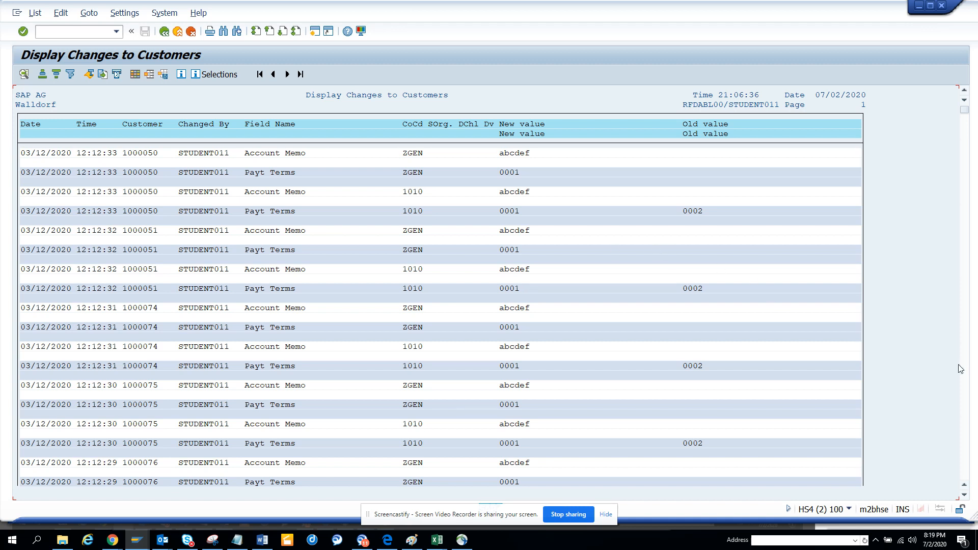
# - Scroll down through the customer changes list
pyautogui.scroll(-3)
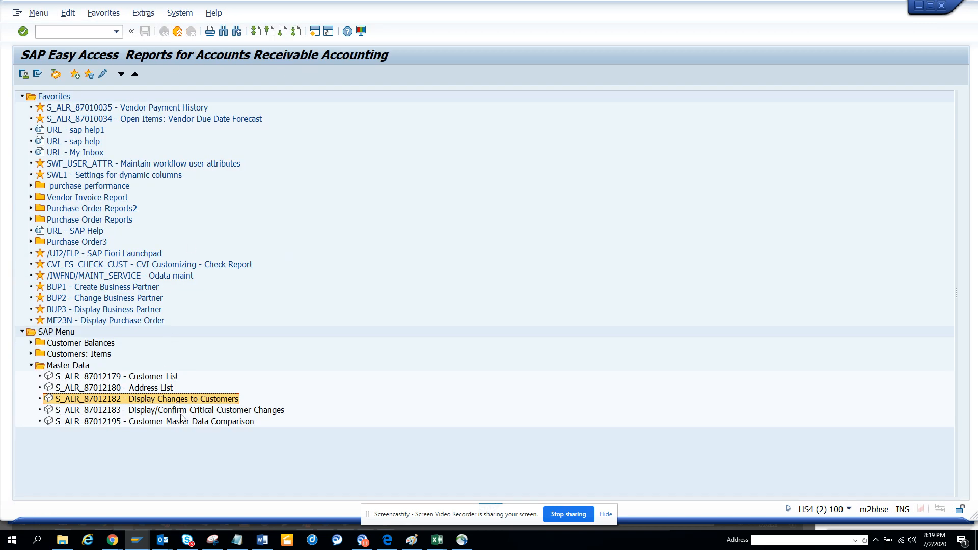
pyautogui.moveTo(200, 415)
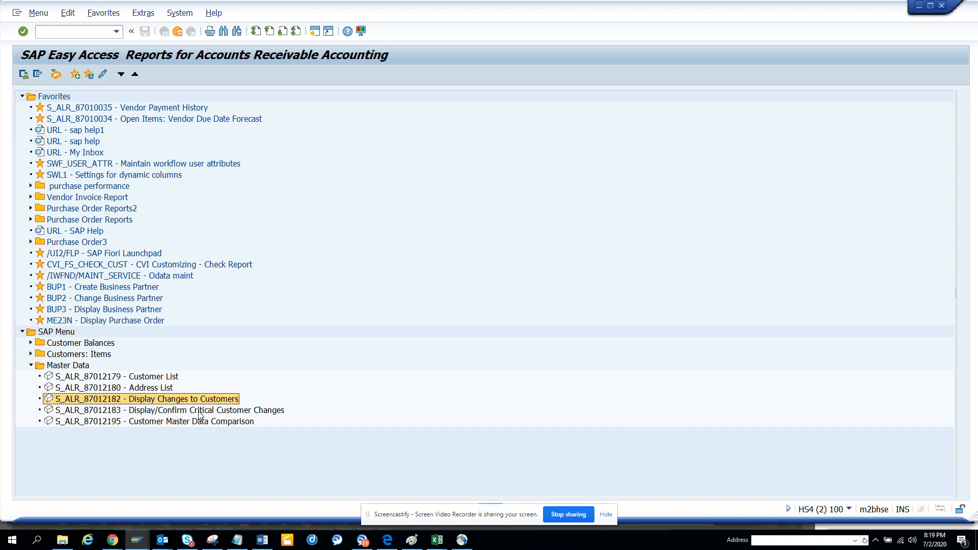
pyautogui.moveTo(212, 427)
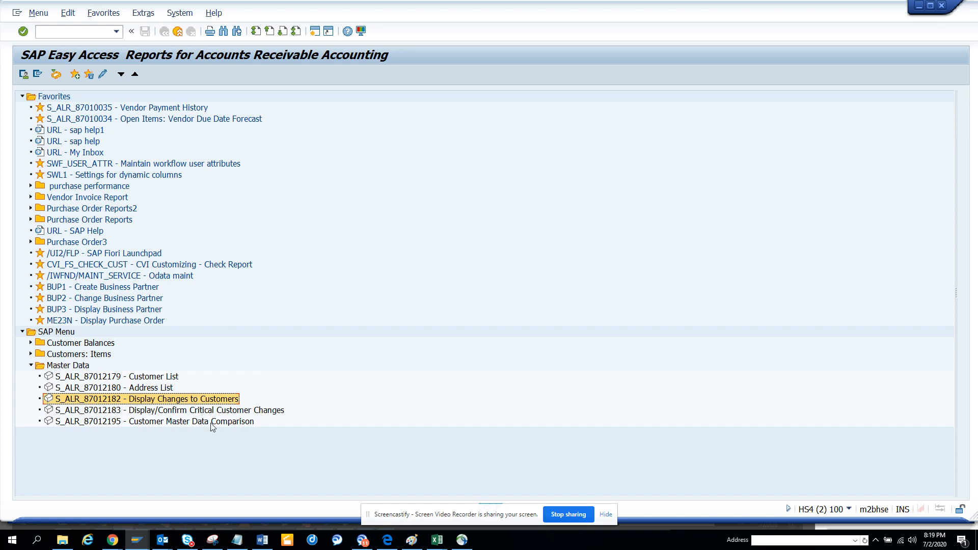
# - Execute S_ALR_87012195 Customer Master Data Comparison to list customers missing in Financial Accounting
pyautogui.doubleClick(159, 421)
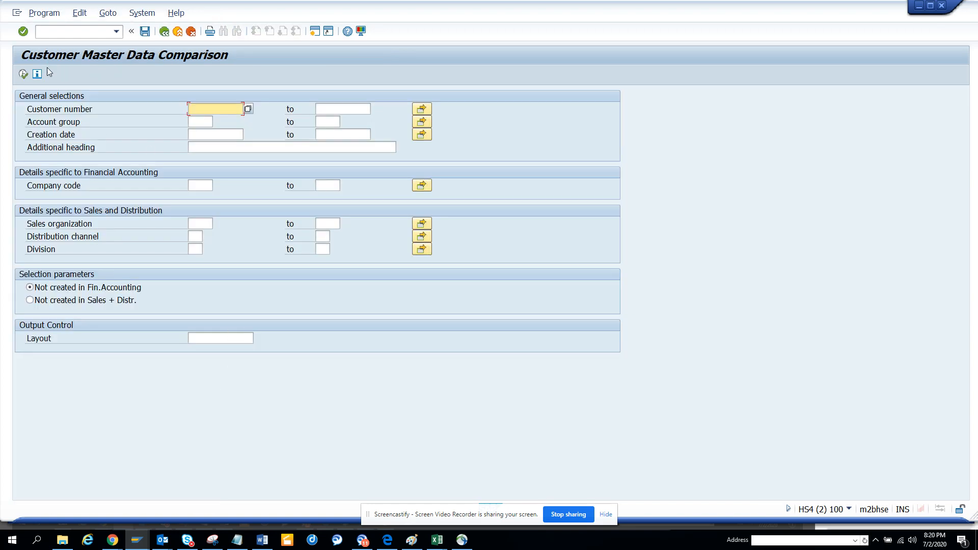
pyautogui.click(23, 73)
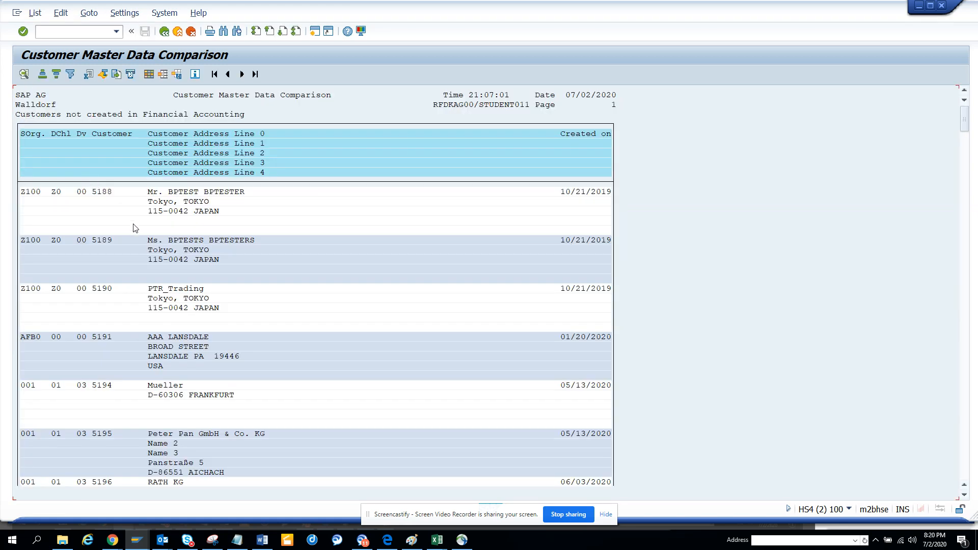
pyautogui.moveTo(164, 32)
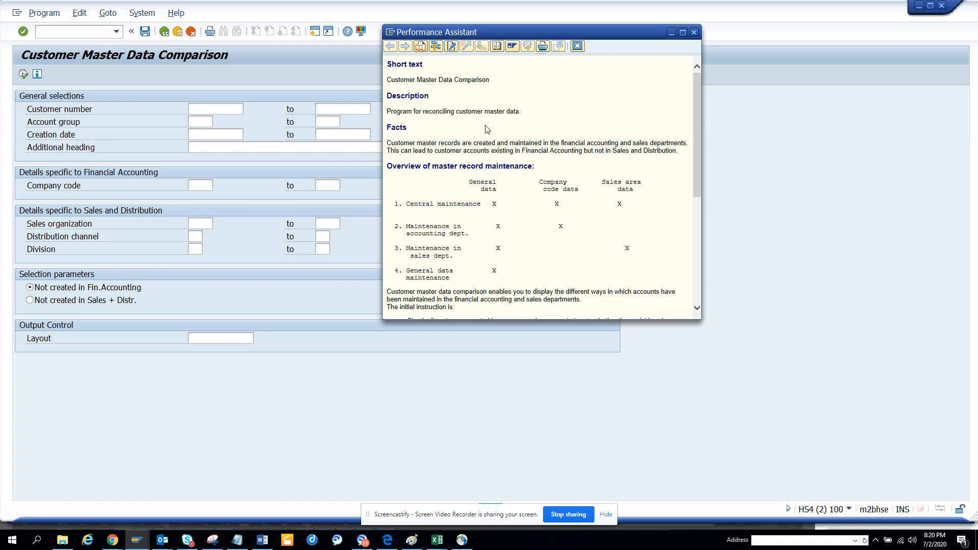
pyautogui.moveTo(441, 185)
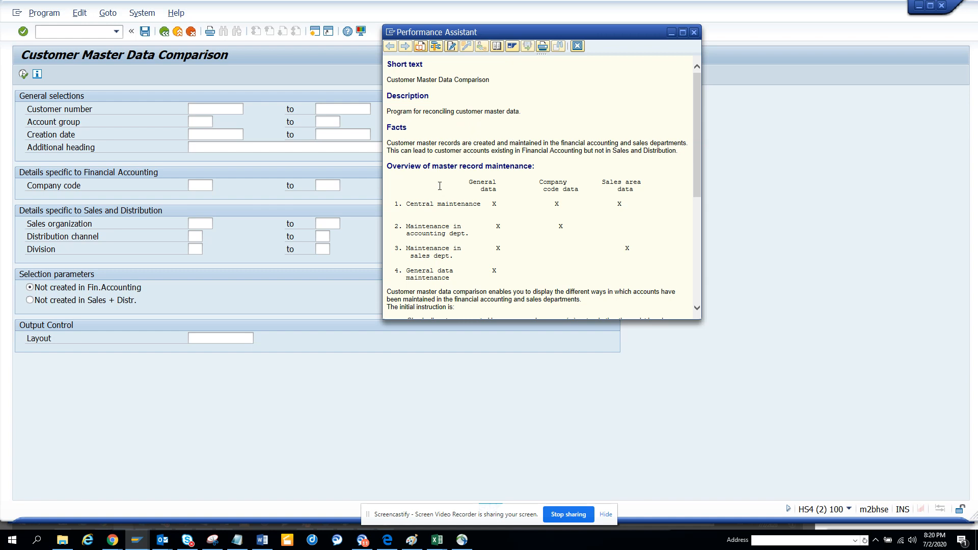
pyautogui.moveTo(593, 68)
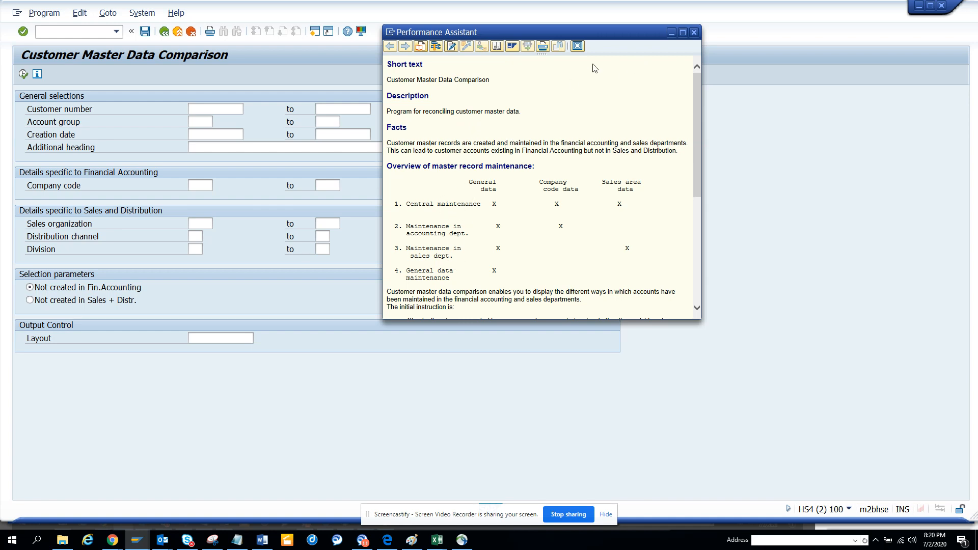
# - Close the reconciliation program documentation window
pyautogui.click(693, 32)
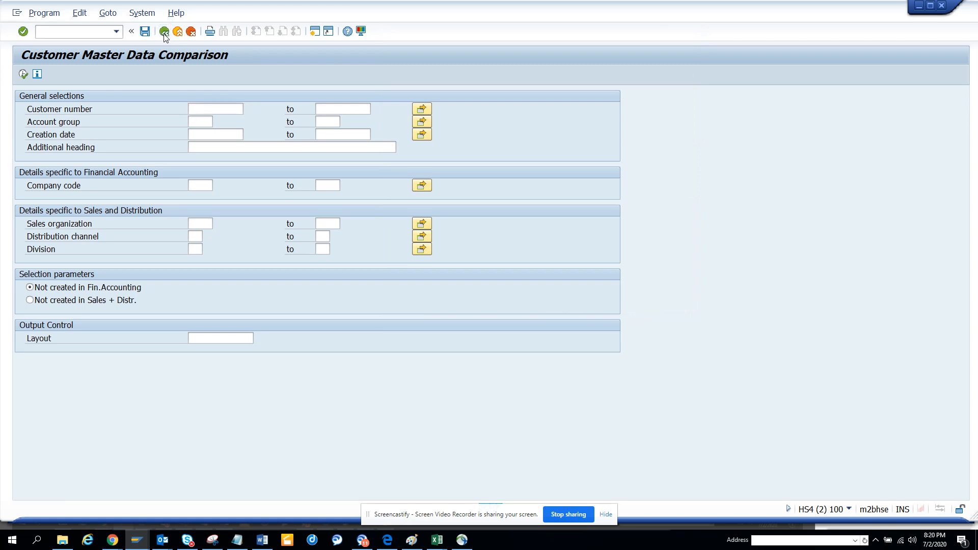
# - Return to the reports menu and expand Customer Balances and Customers: Items folders
pyautogui.click(164, 32)
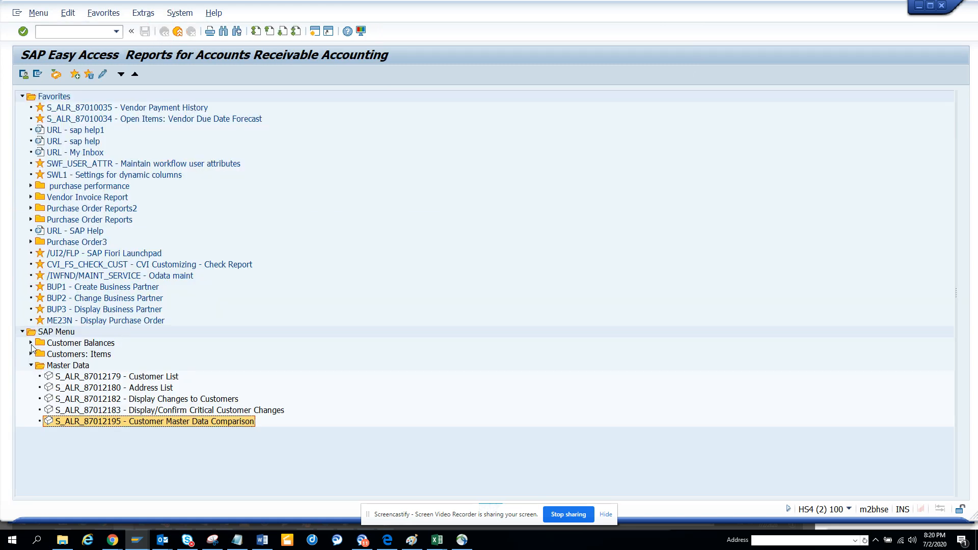
pyautogui.click(31, 342)
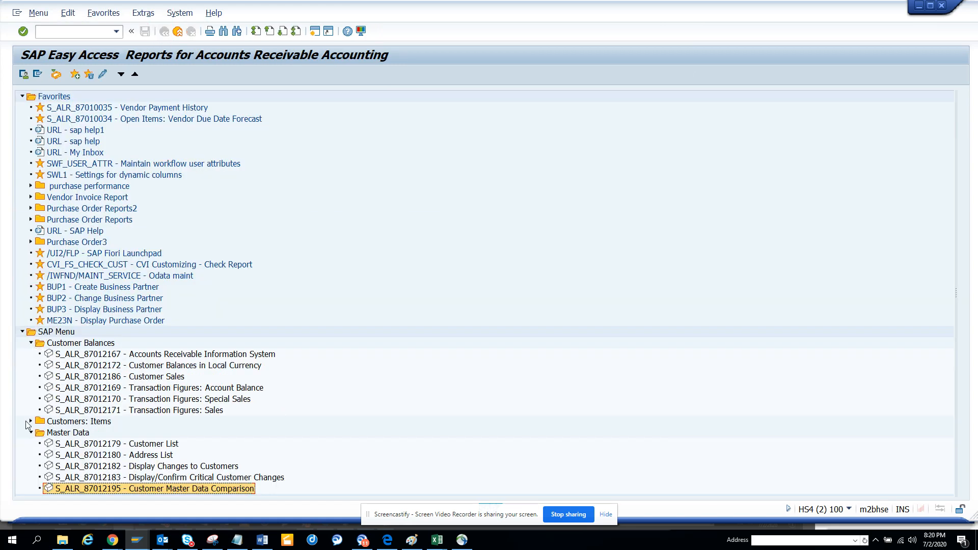
pyautogui.click(29, 420)
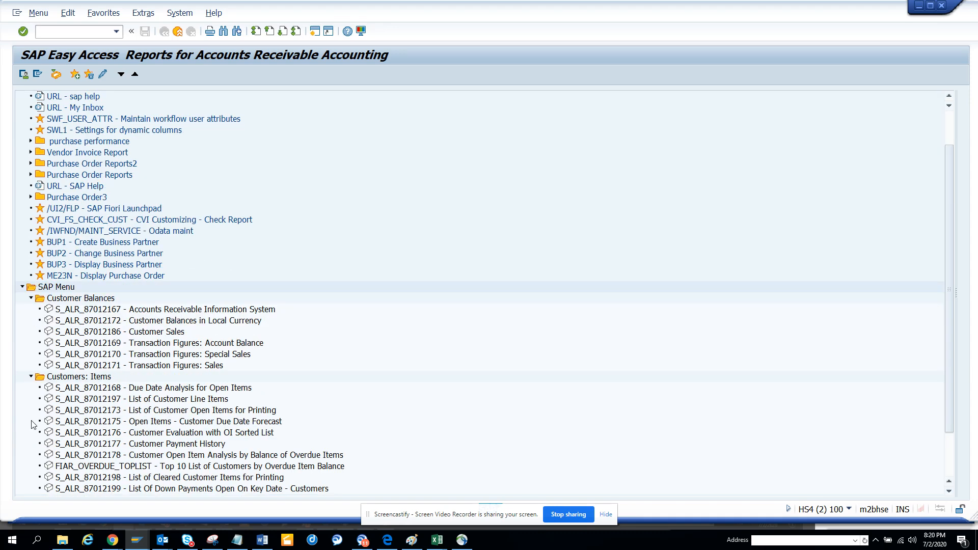
pyautogui.moveTo(155, 472)
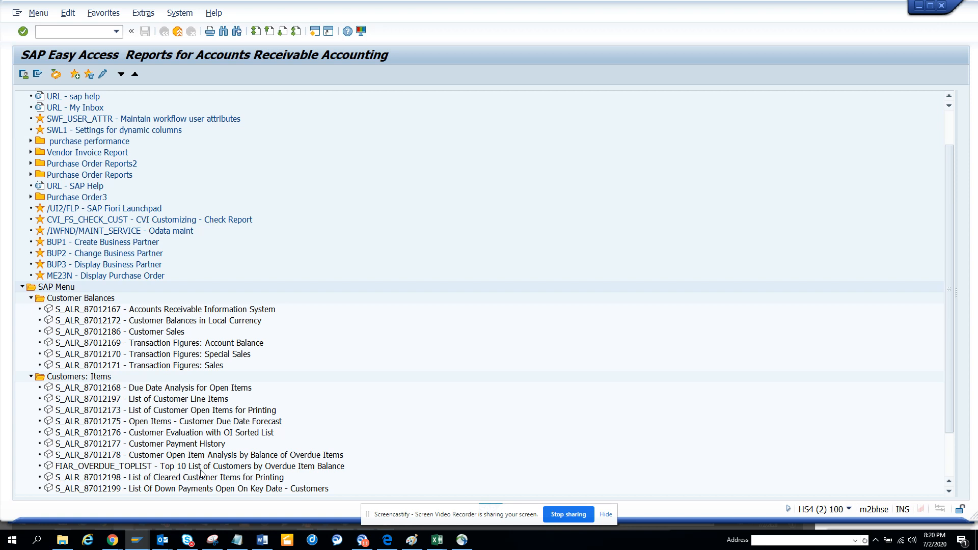
pyautogui.doubleClick(196, 466)
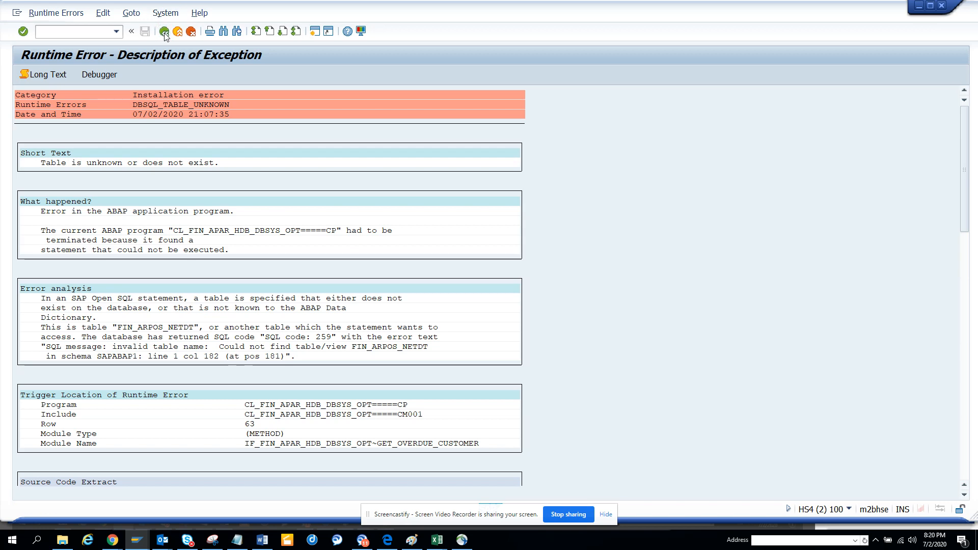
pyautogui.click(164, 32)
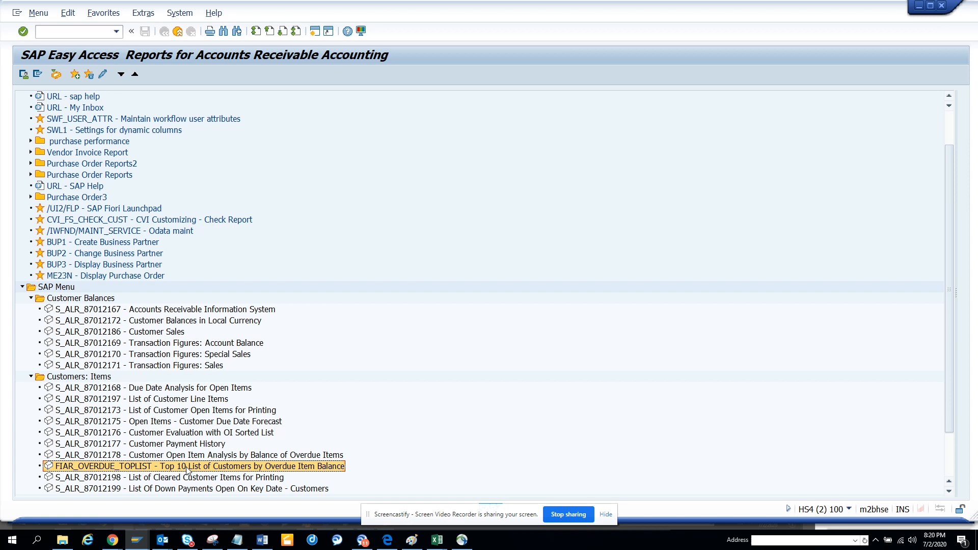
pyautogui.moveTo(193, 415)
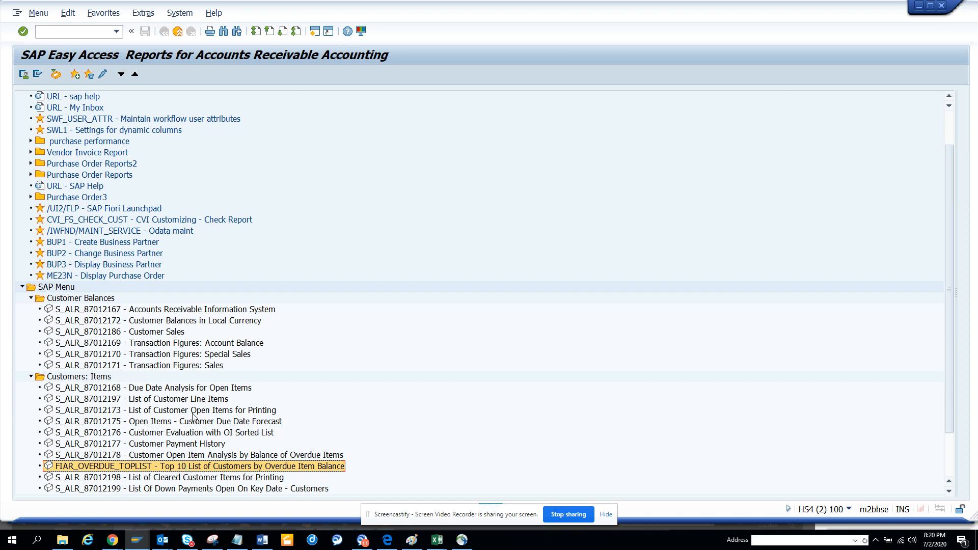
pyautogui.moveTo(208, 383)
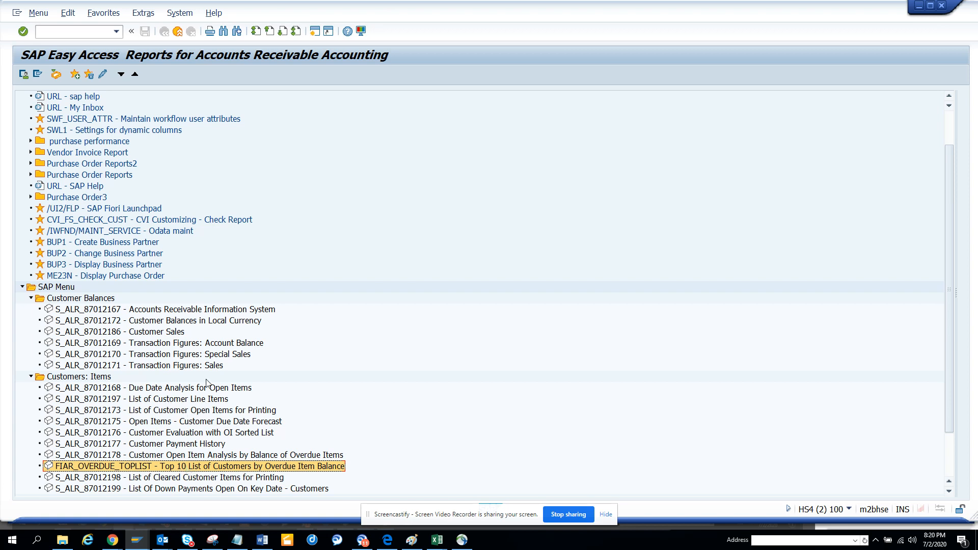
pyautogui.moveTo(171, 364)
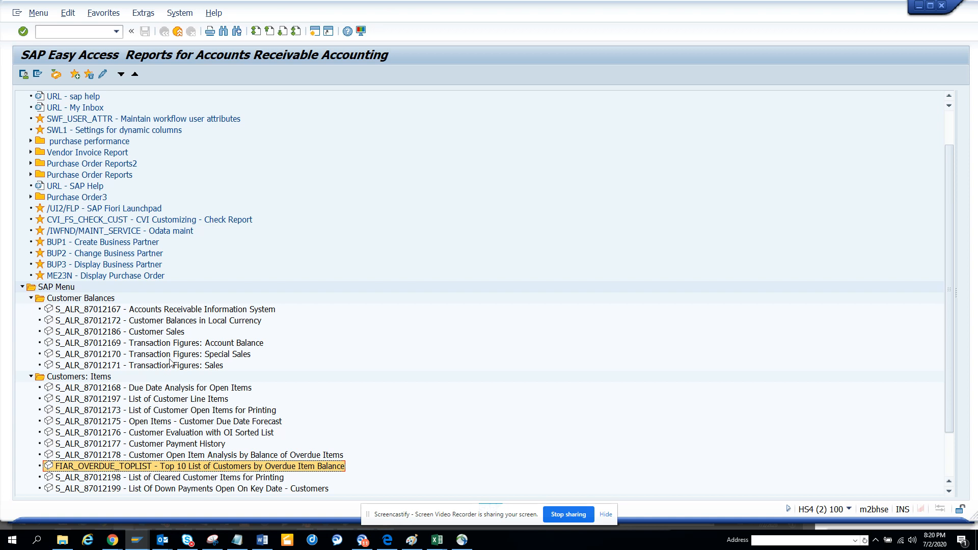